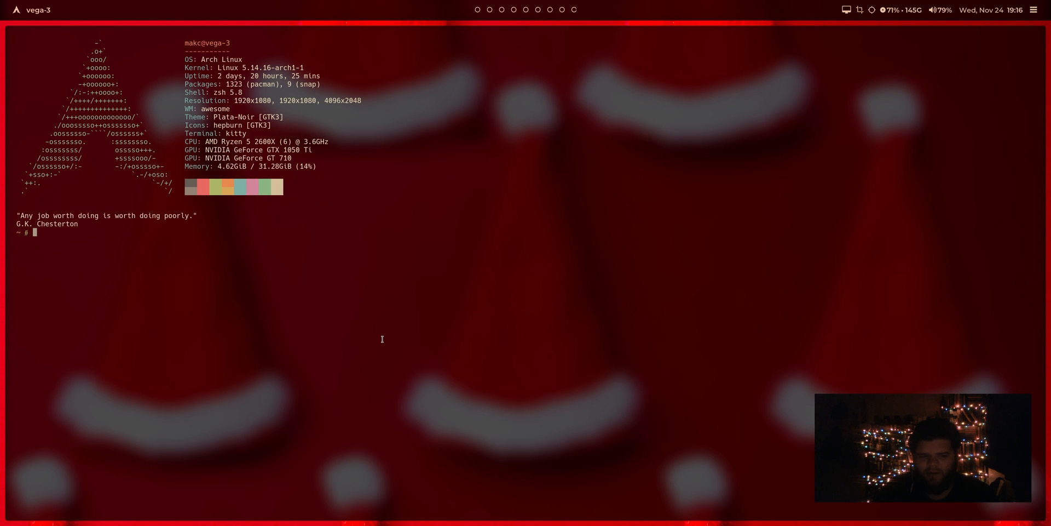
mouse_move(457, 148)
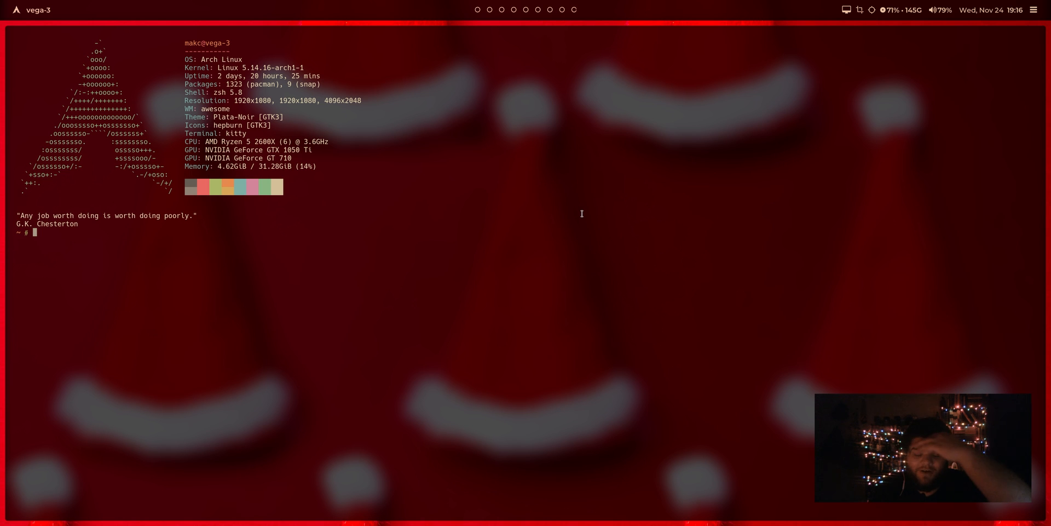
mouse_move(585, 216)
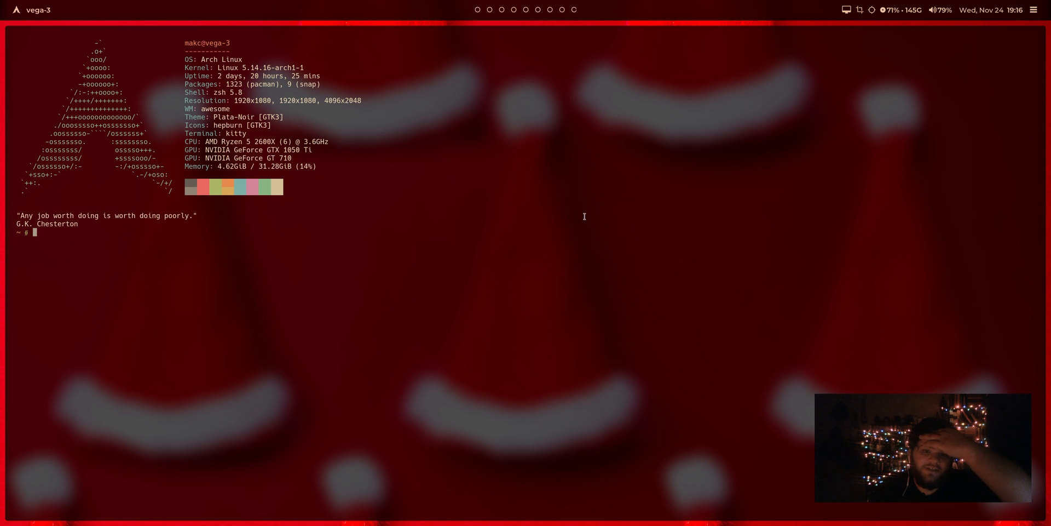
mouse_move(594, 199)
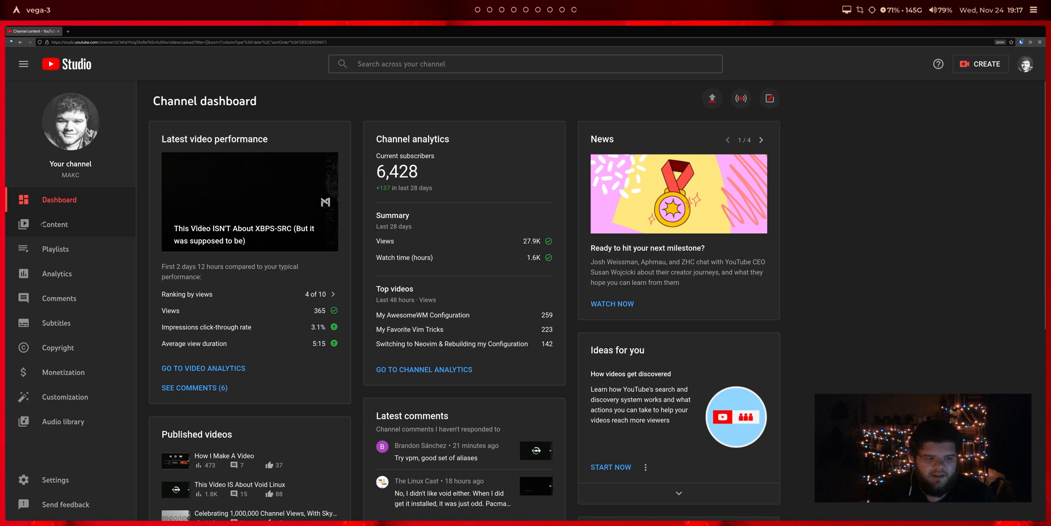
Step: Open the XBPS-SRC video's details from Content and select the ID in its Video link
left_click(55, 224)
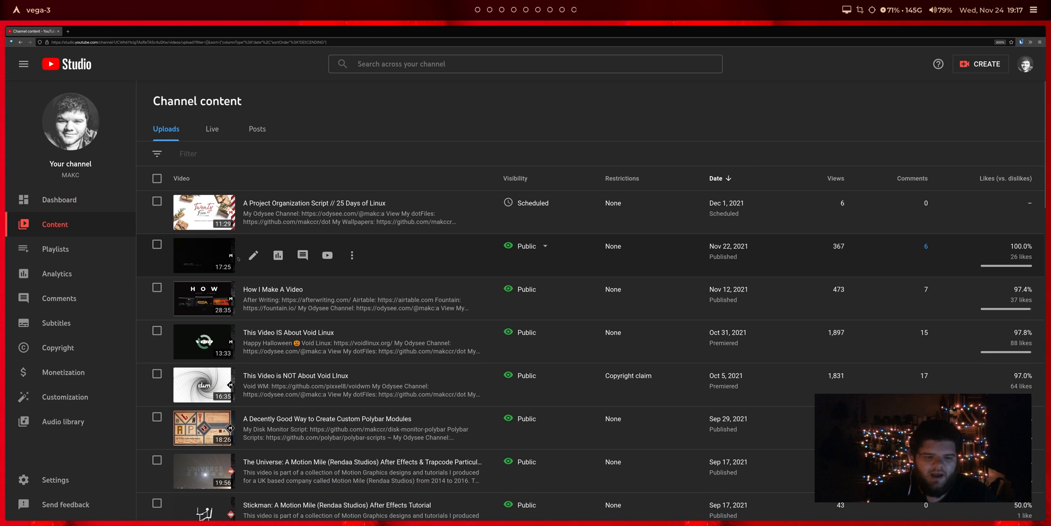
left_click(204, 254)
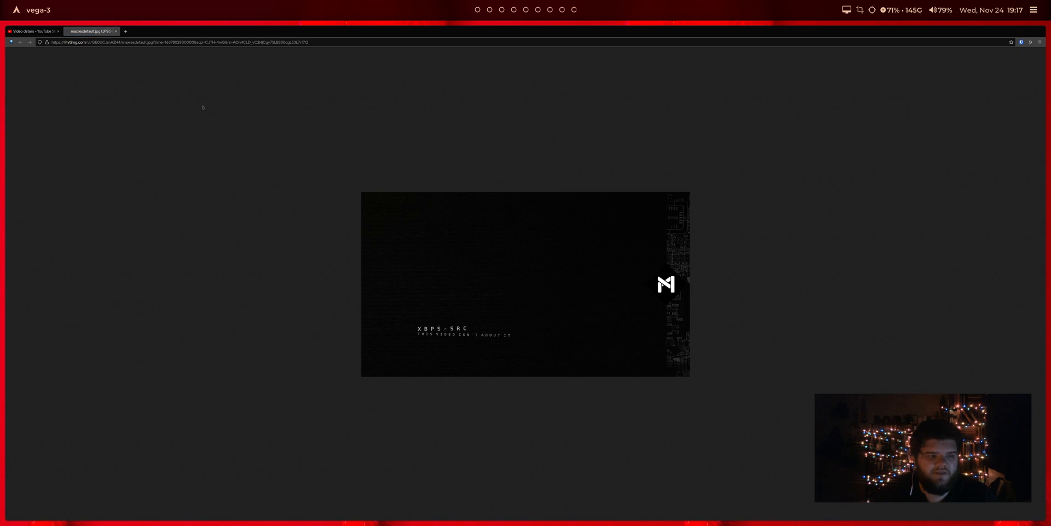
left_click(201, 41)
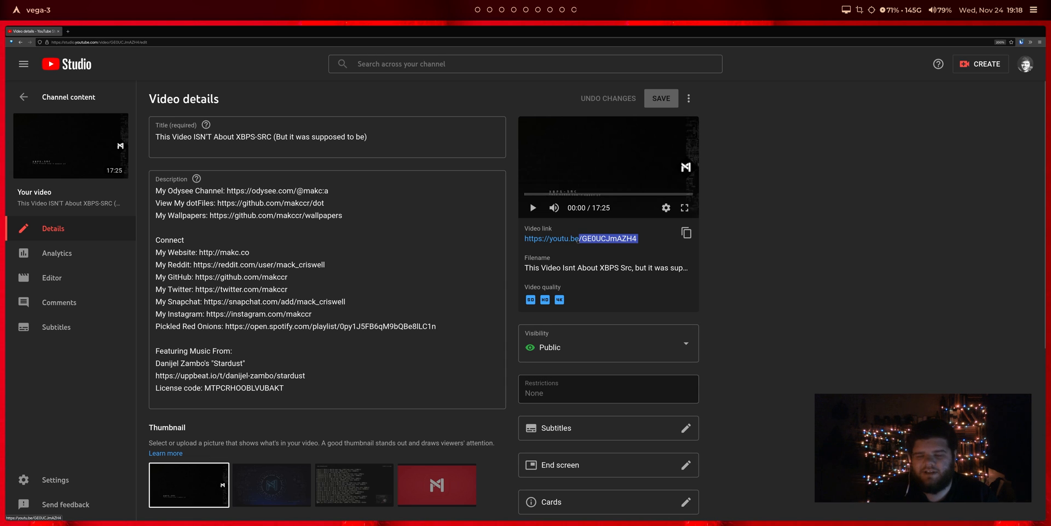
triple_click(580, 238)
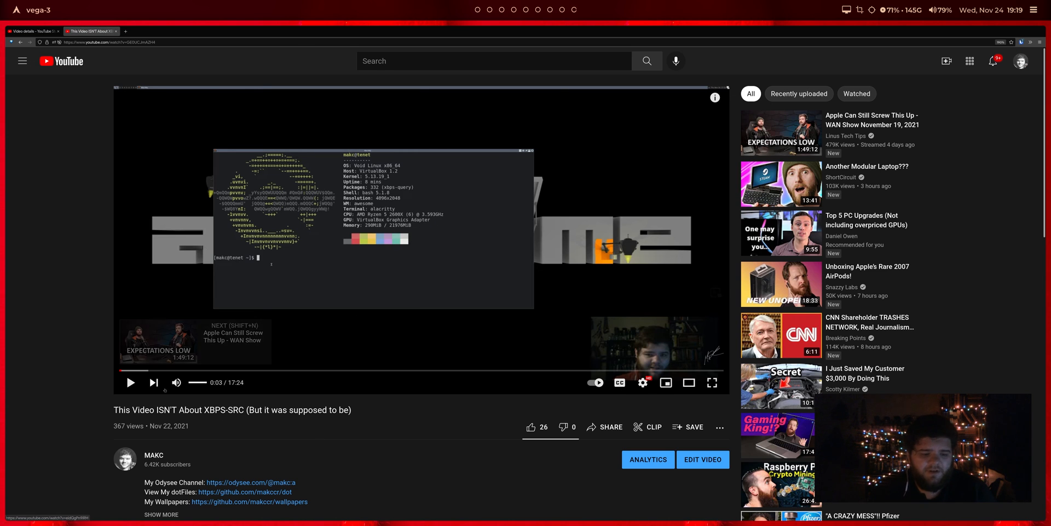
Step: Copy the XBPS-SRC video's URL from its YouTube player
scroll("down", 3)
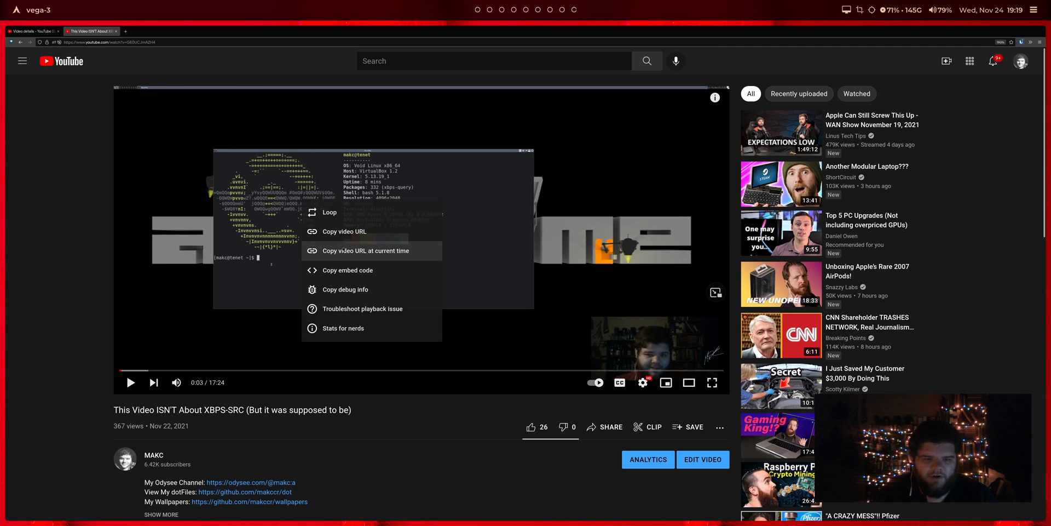
left_click(366, 250)
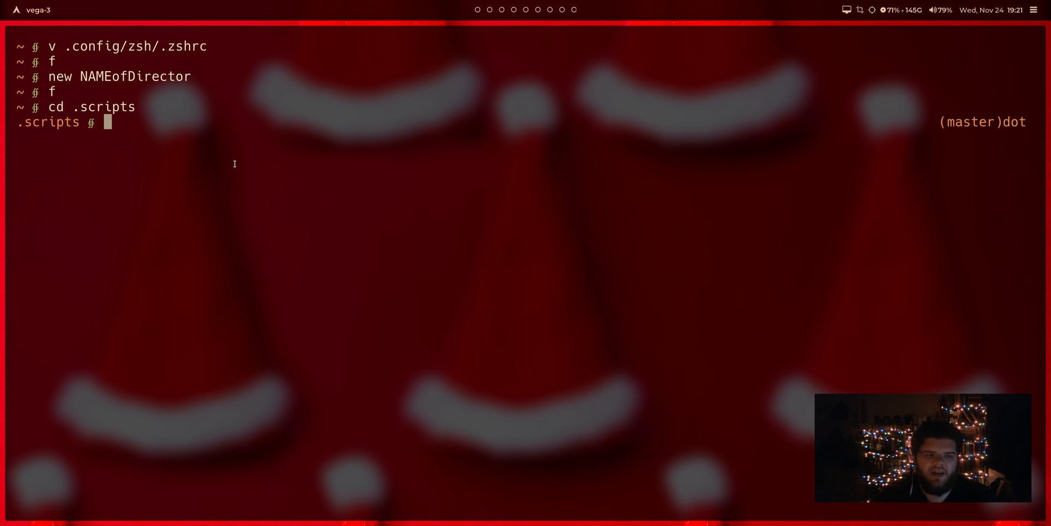
Step: Create the thumb file with touch and open it in Neovim below the bash shebang
type("touch")
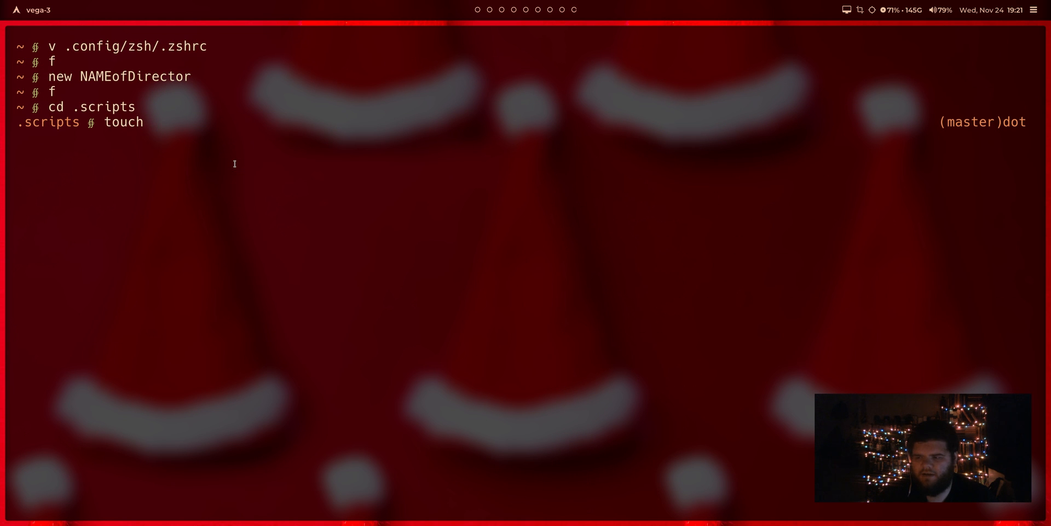
type("thumbnail")
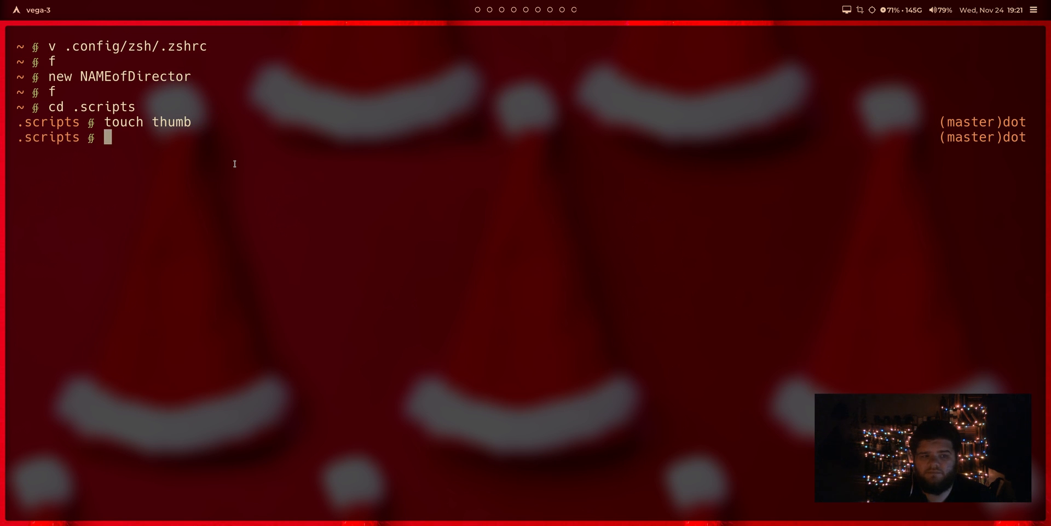
type("v th")
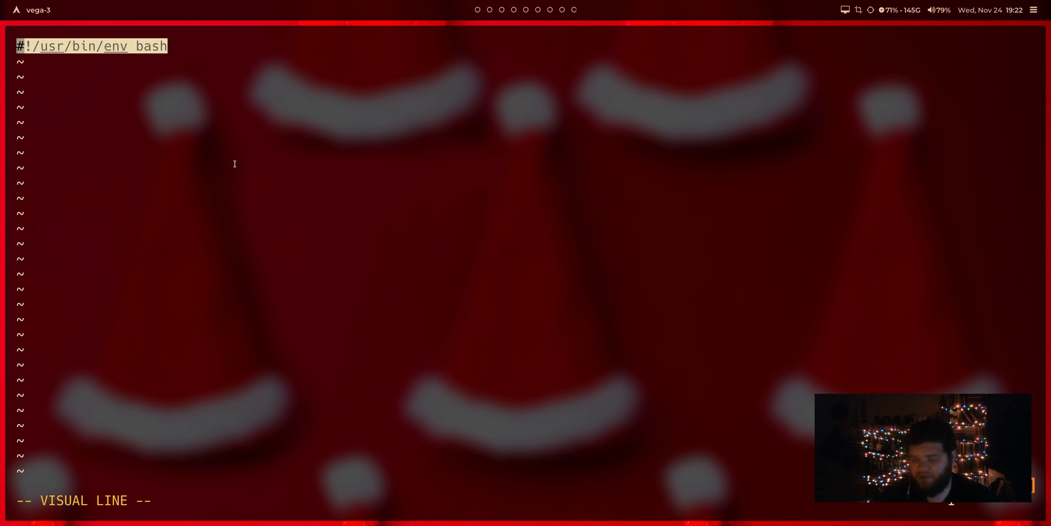
key("Escape")
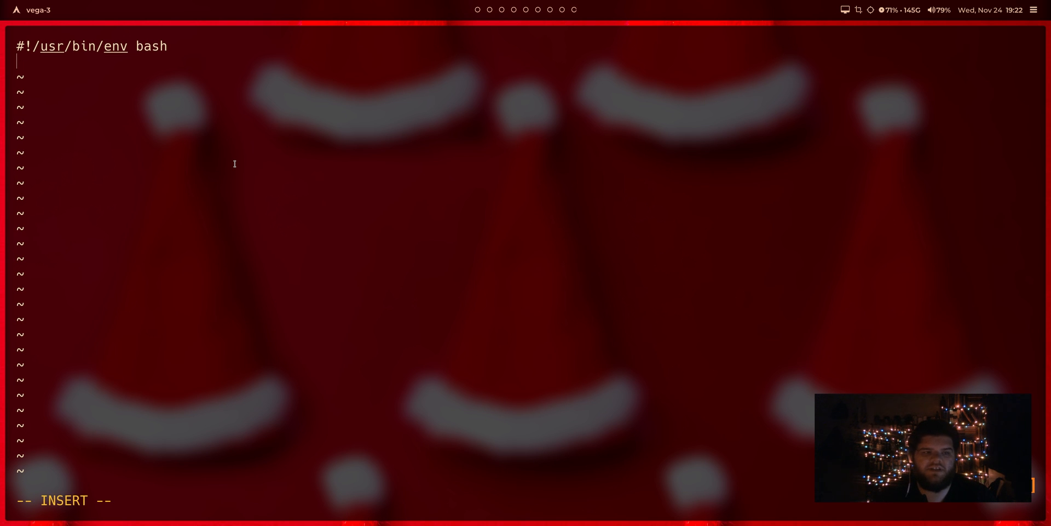
type("lfkajsdklf")
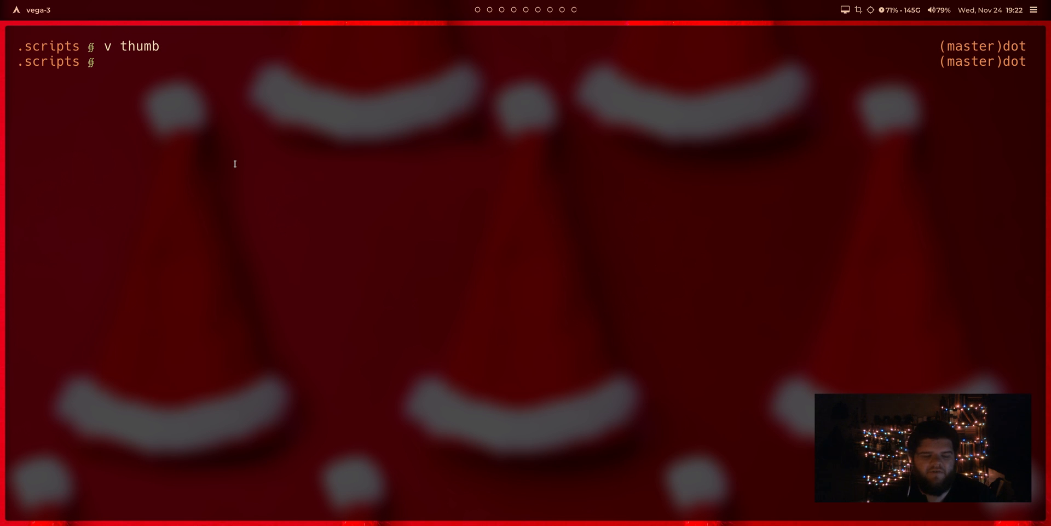
Step: Make thumb executable with chmod +x and show xclip installs via pacman, apt and yay
type("ch")
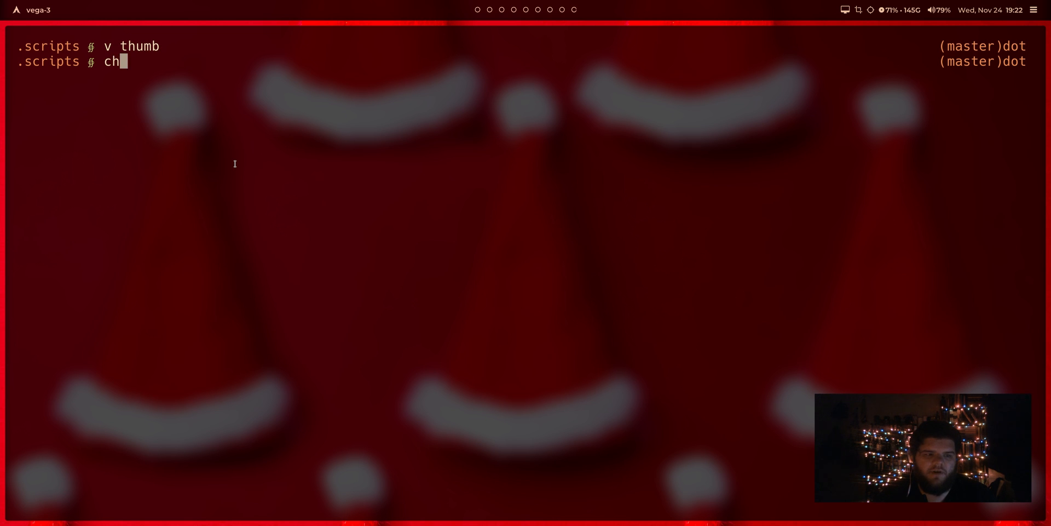
type("mod +x thumb")
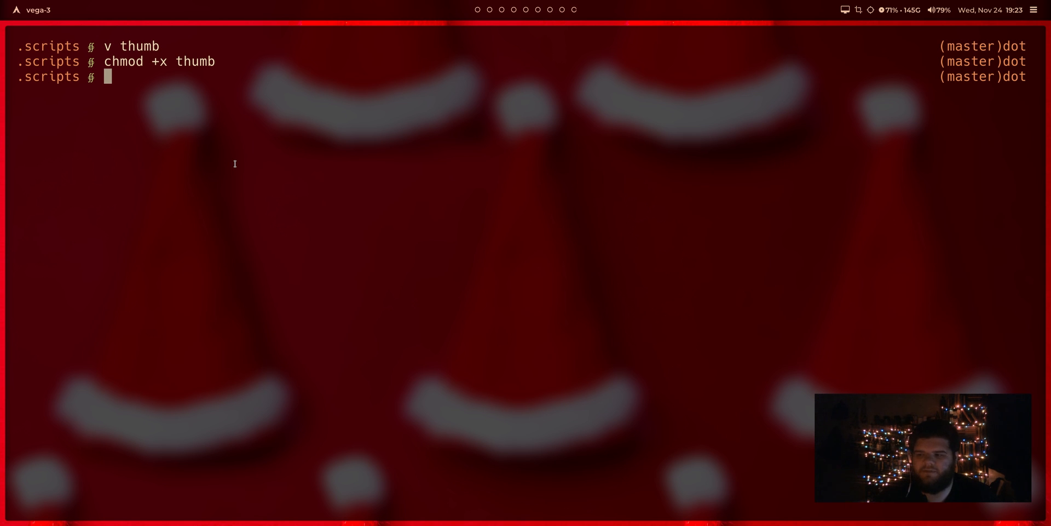
type("pa")
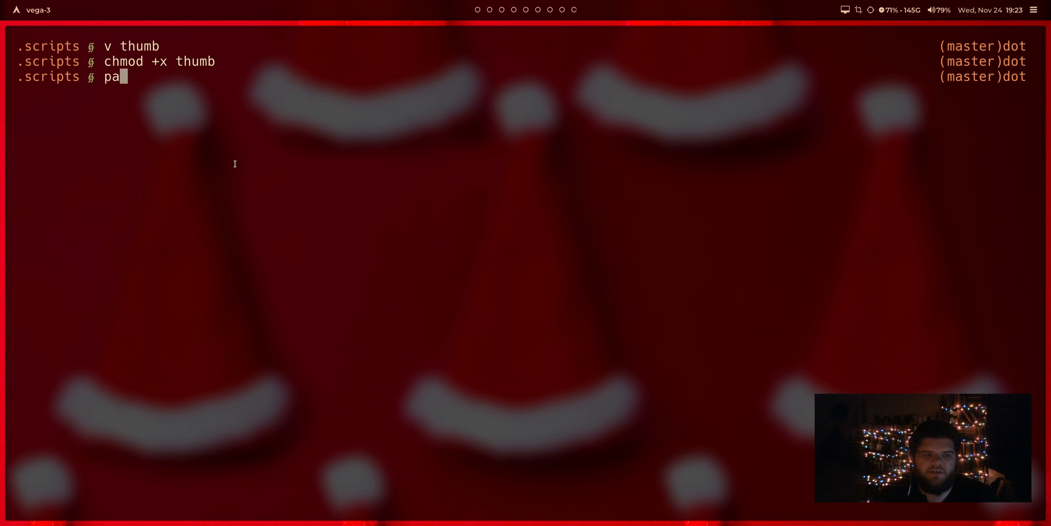
type("sudo pacman -S")
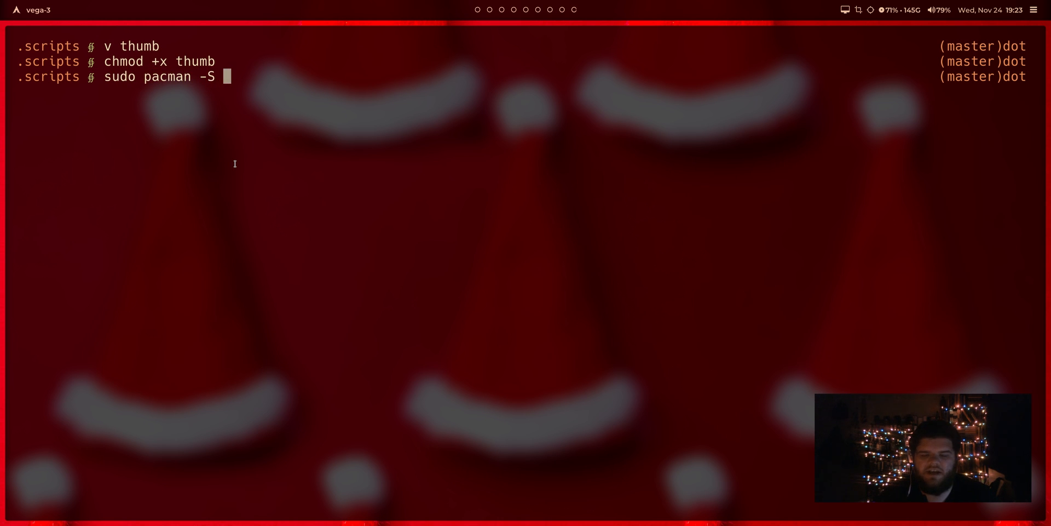
type("xclip")
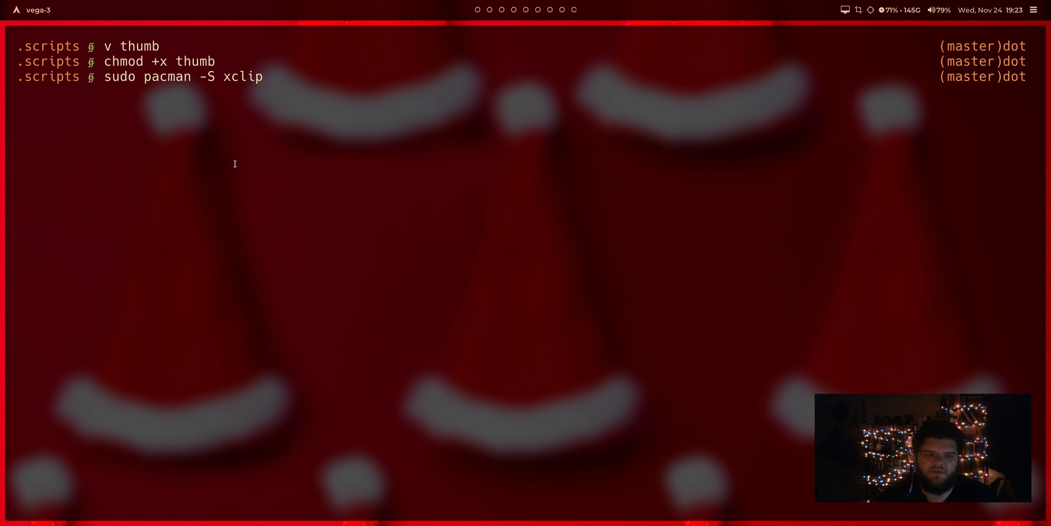
type("sudo apt install xclip")
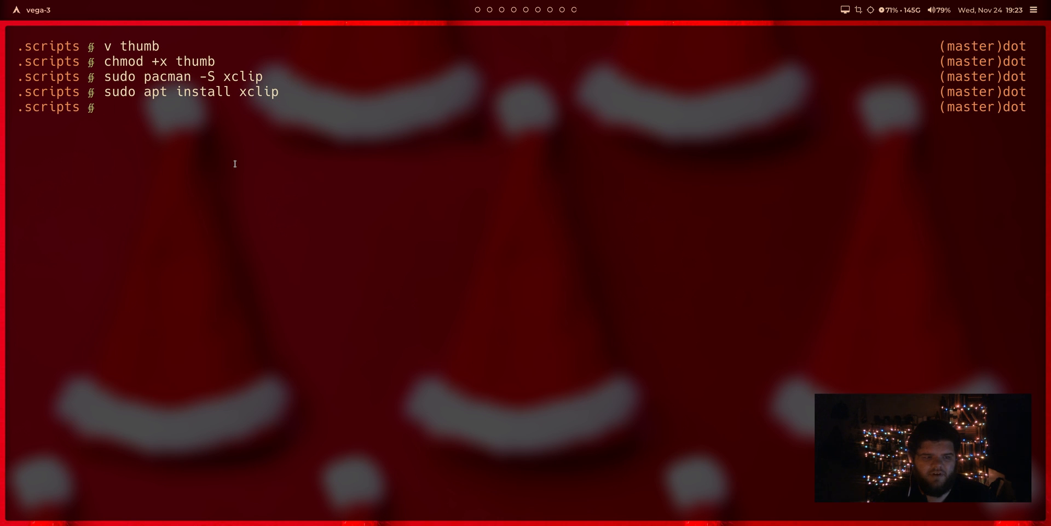
type("sudo yay install")
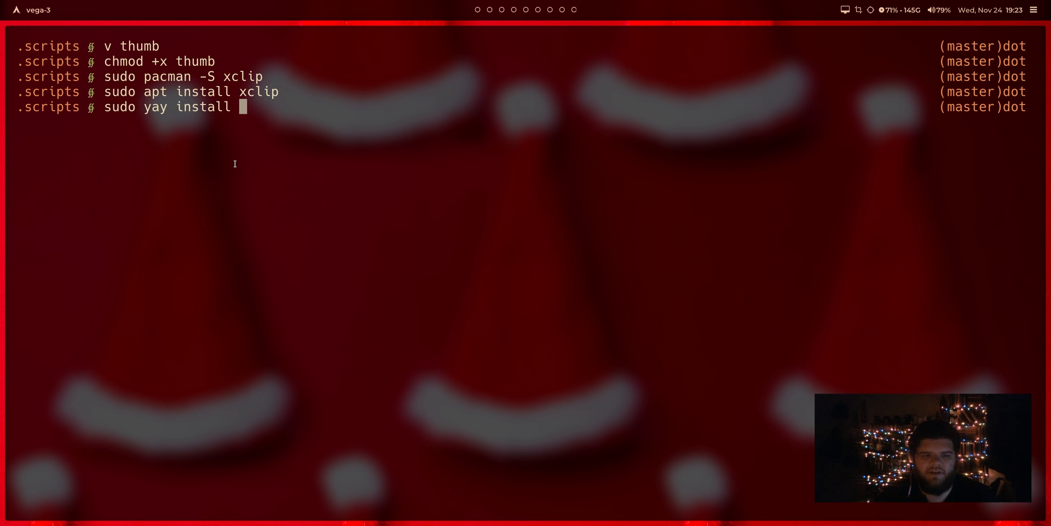
type("xclip")
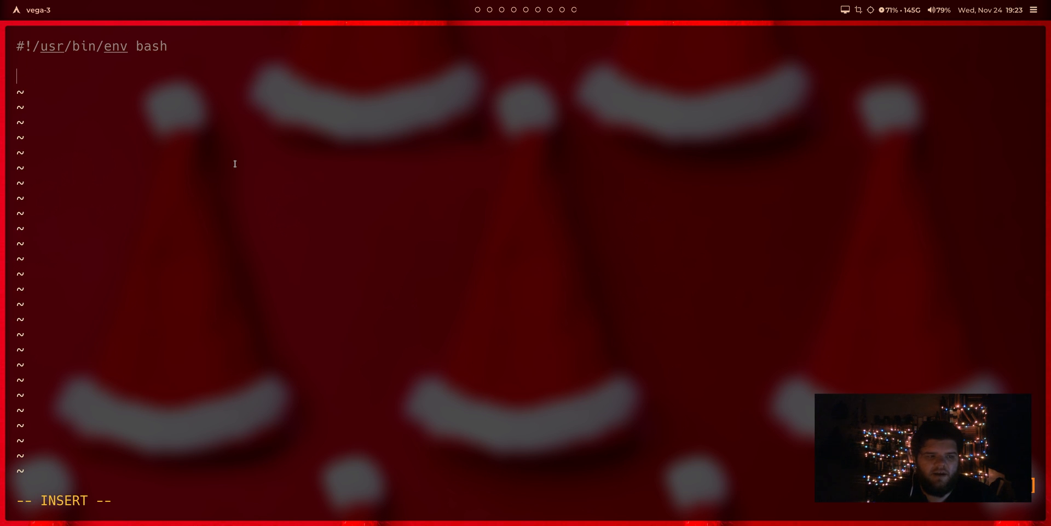
key("Escape")
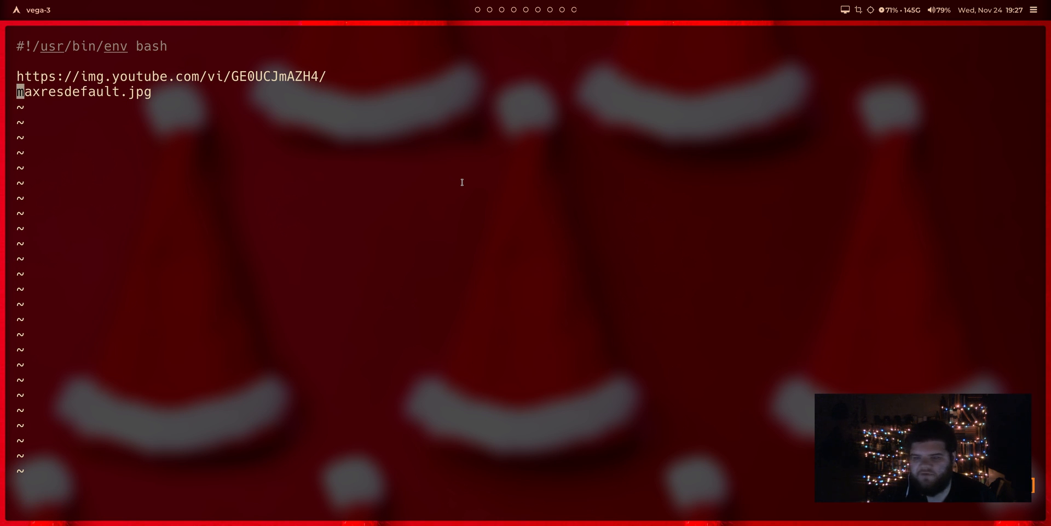
key("i")
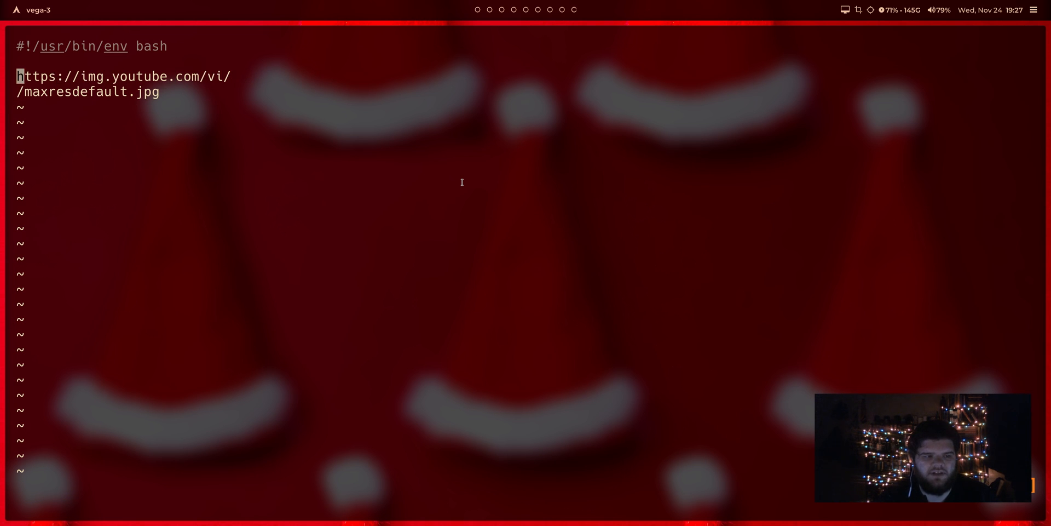
key("i")
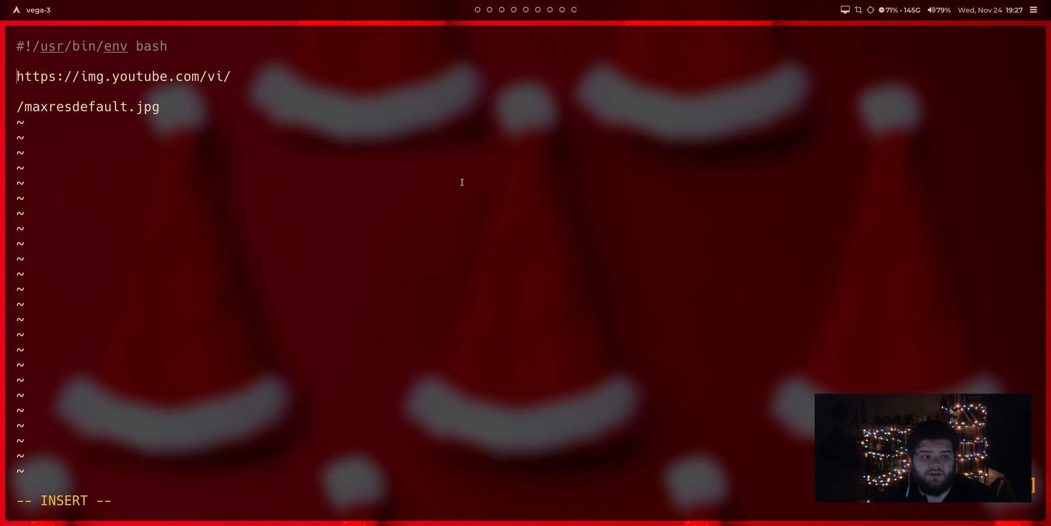
type("var")
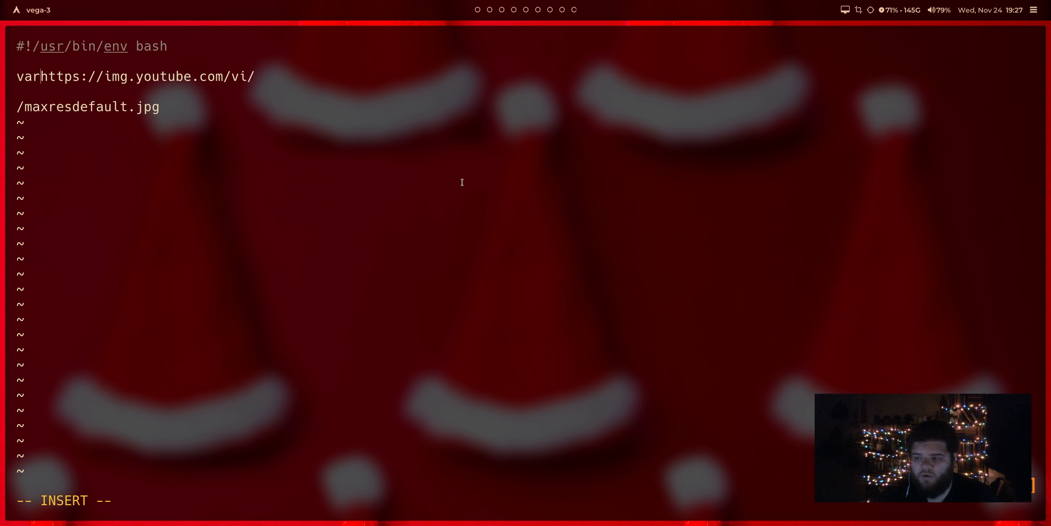
key("BackSpace")
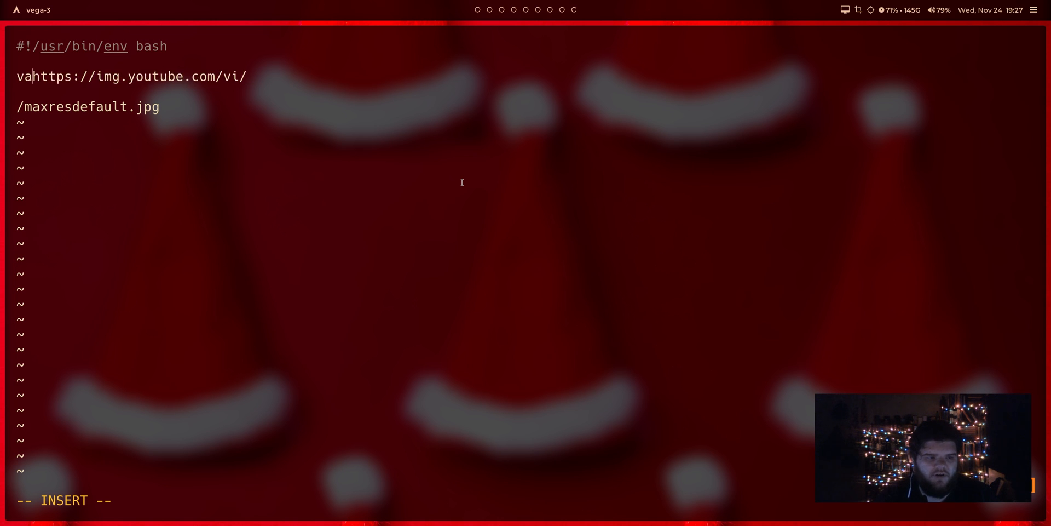
type("rA")
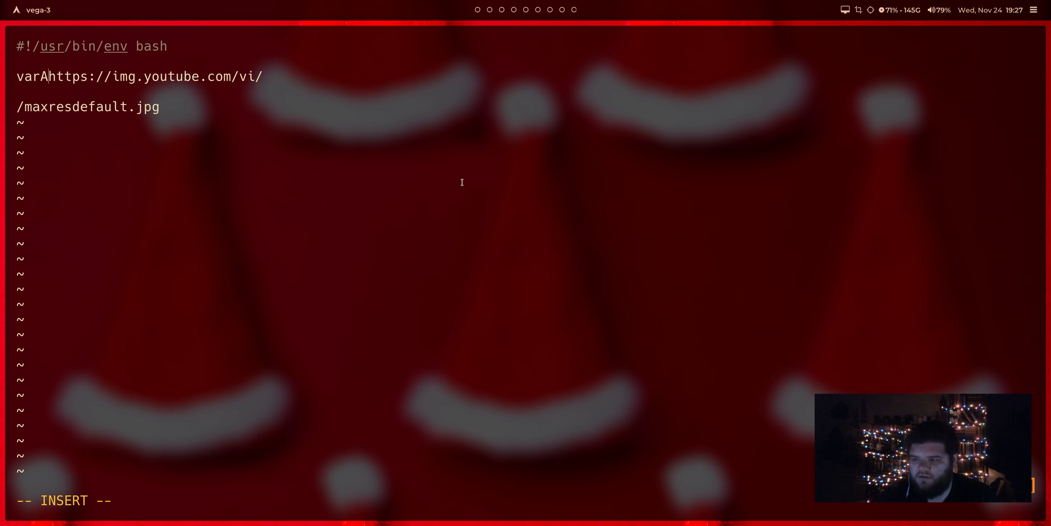
type("='")
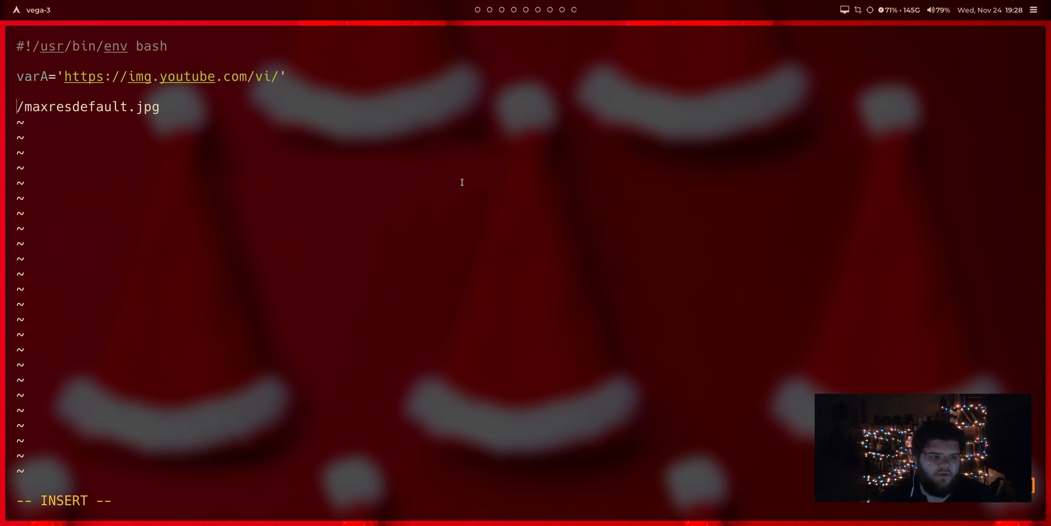
type("varB=")
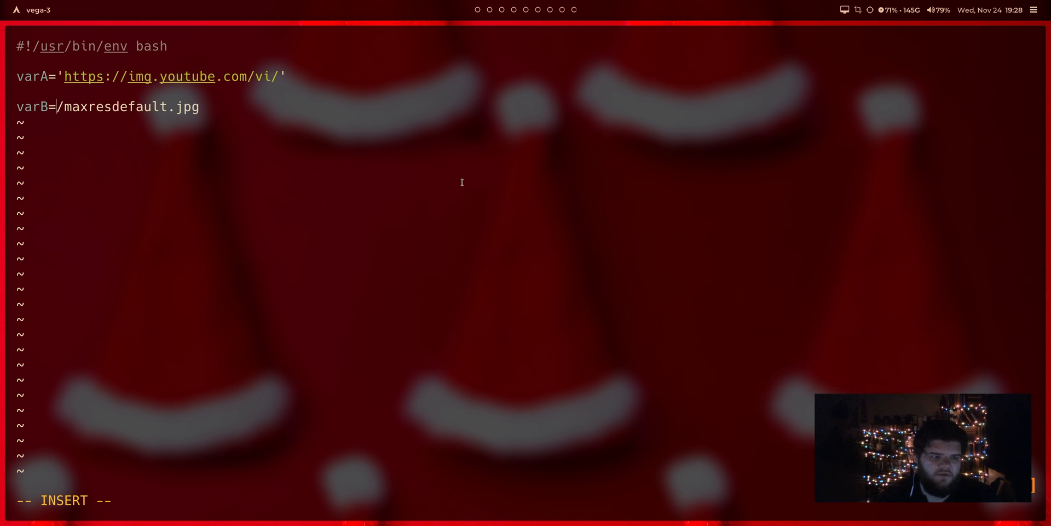
type("'")
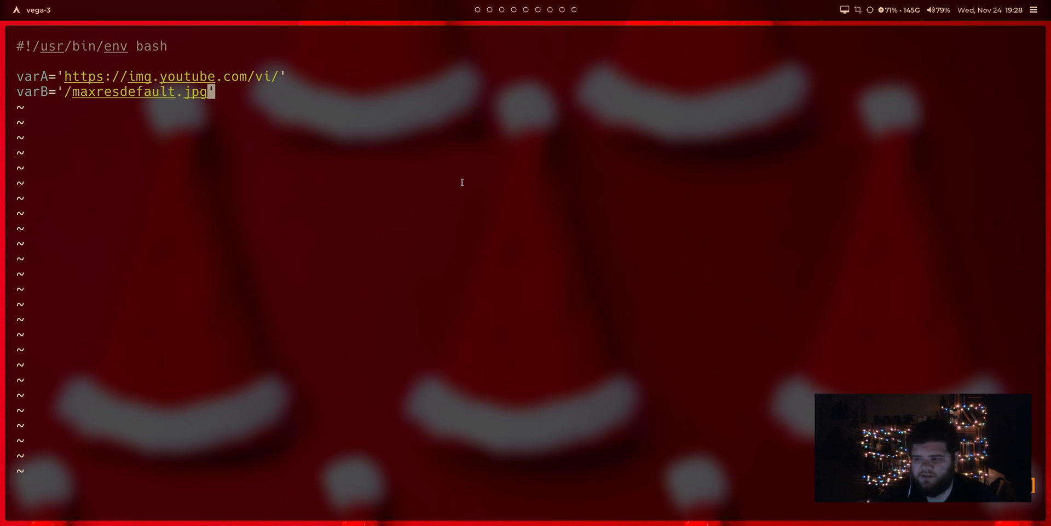
Step: Add an echo $varA$varB line below the variables
key("i")
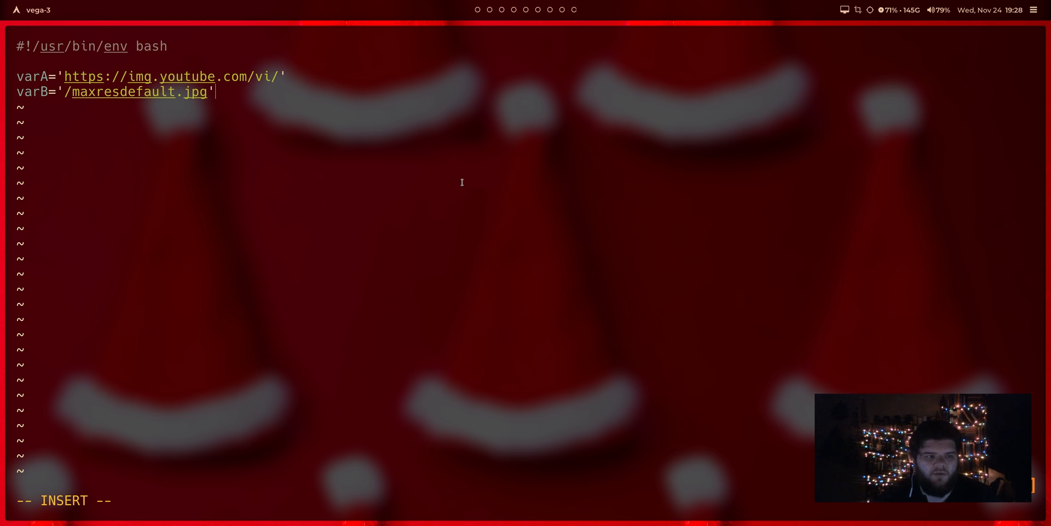
type("echo")
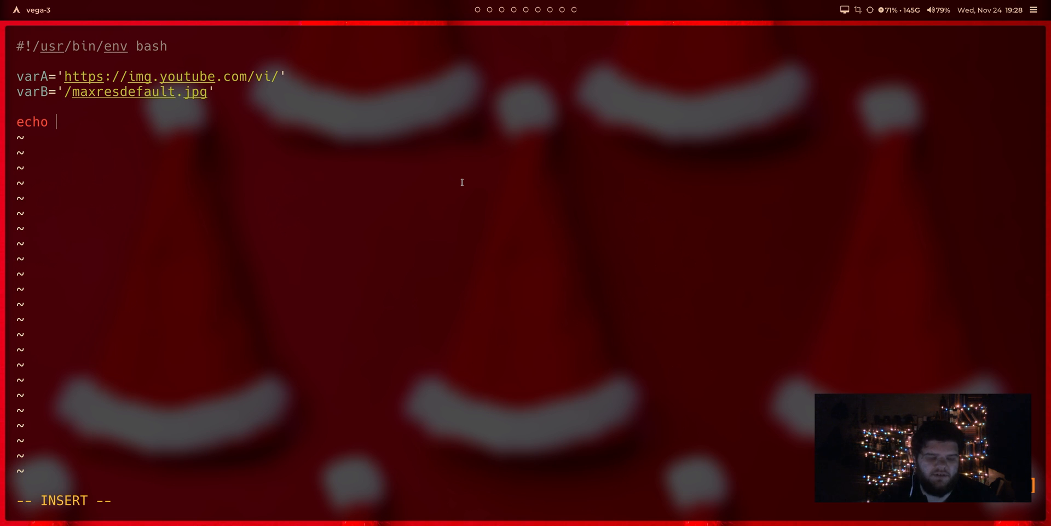
type("$varA$")
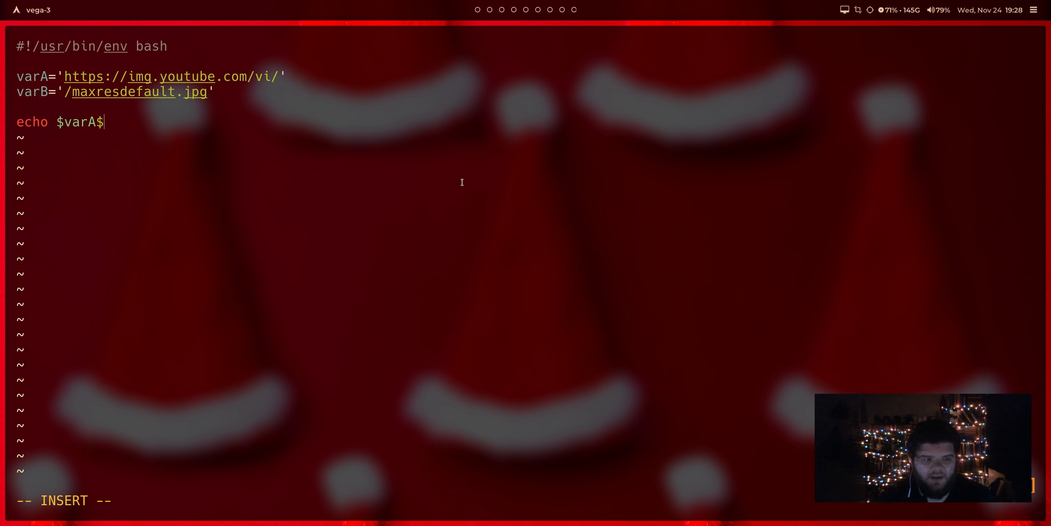
type("varB")
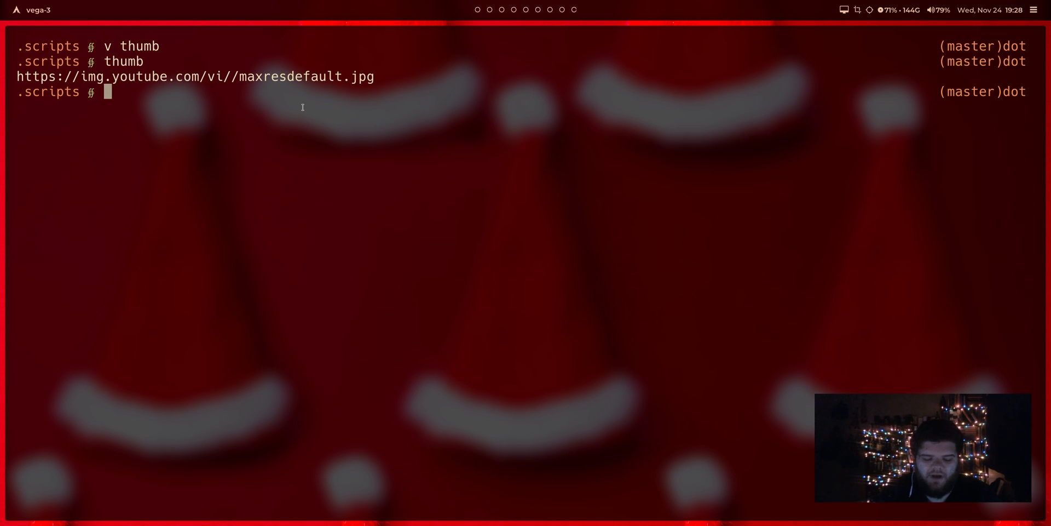
Step: Reopen the thumb script in Neovim with v thumb
type("v thumb")
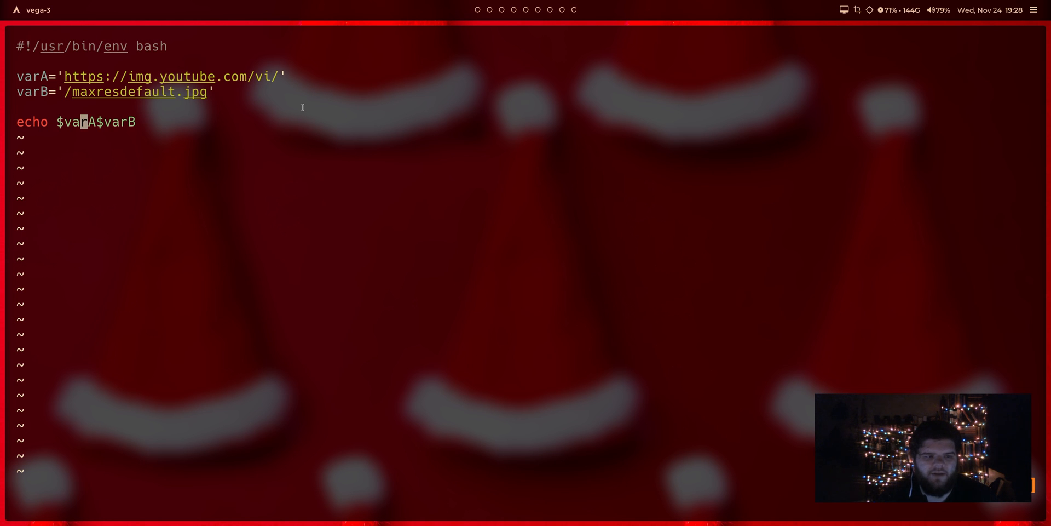
Step: Insert $id into the echo line and start a read line under the shebang
type("@")
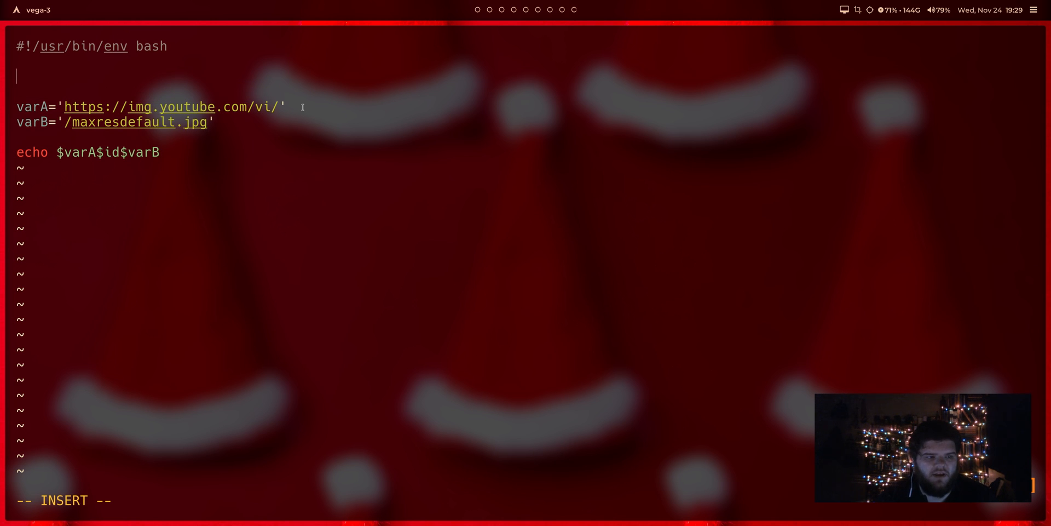
type("read")
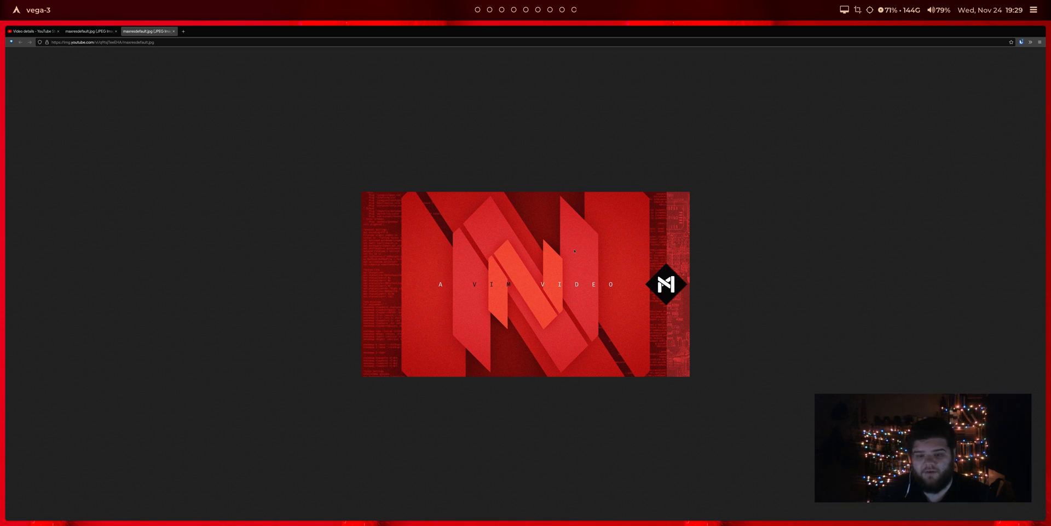
mouse_move(273, 132)
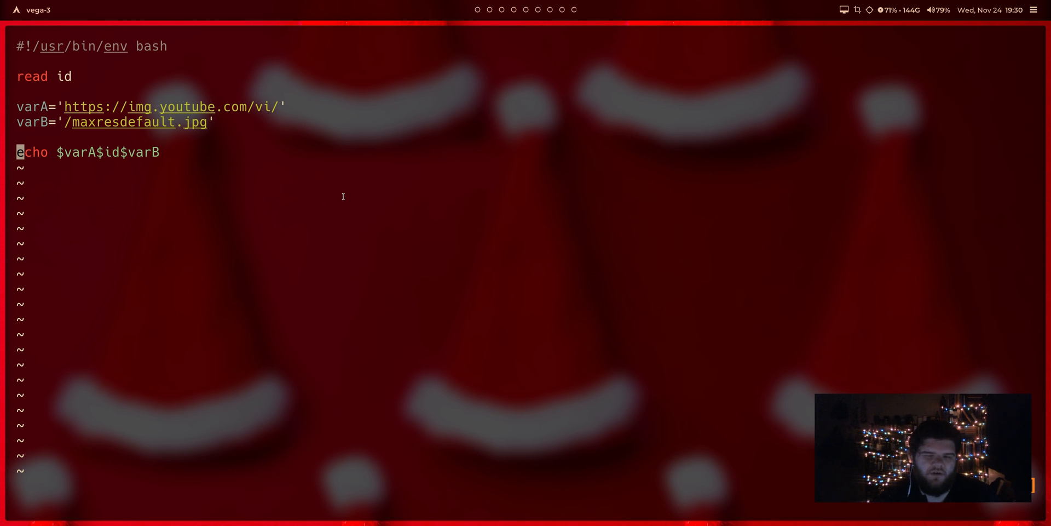
Step: Finish read id, pipe the echo line into xclip's clipboard, and save with :x
type("|")
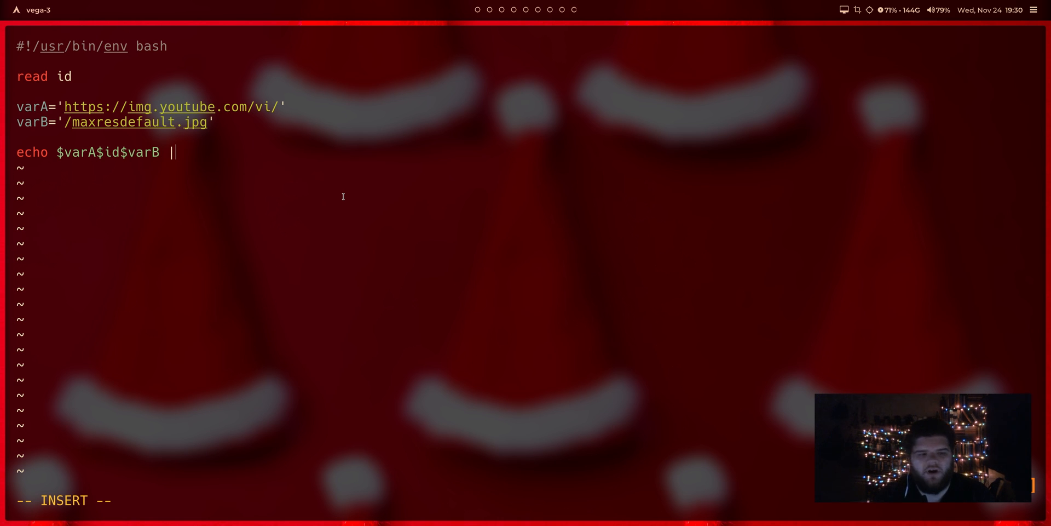
type("xclip -select clip")
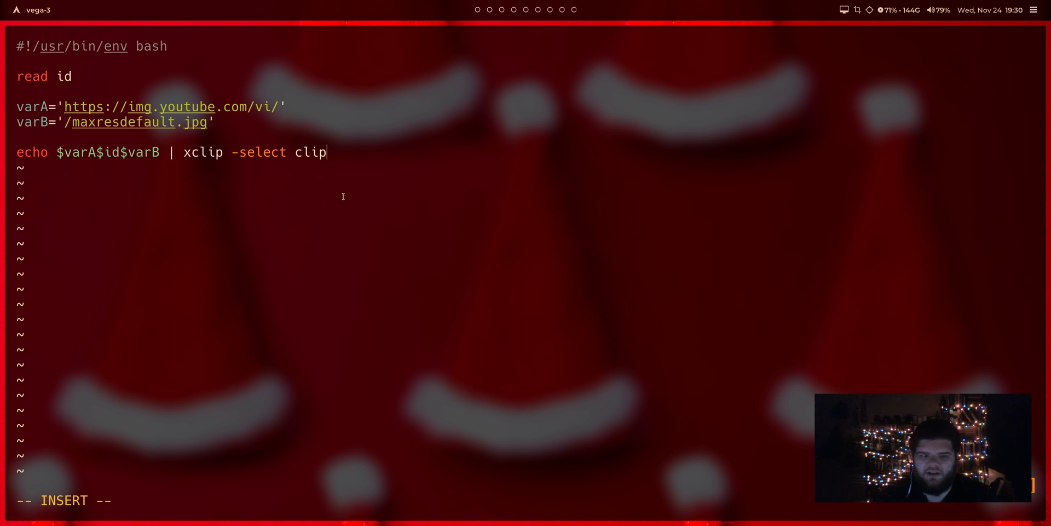
type("board")
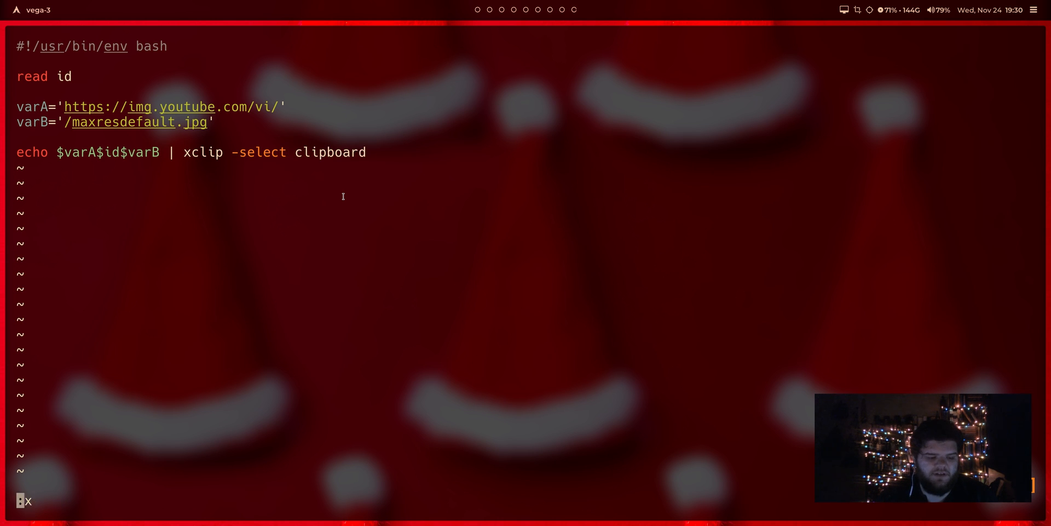
key("Return")
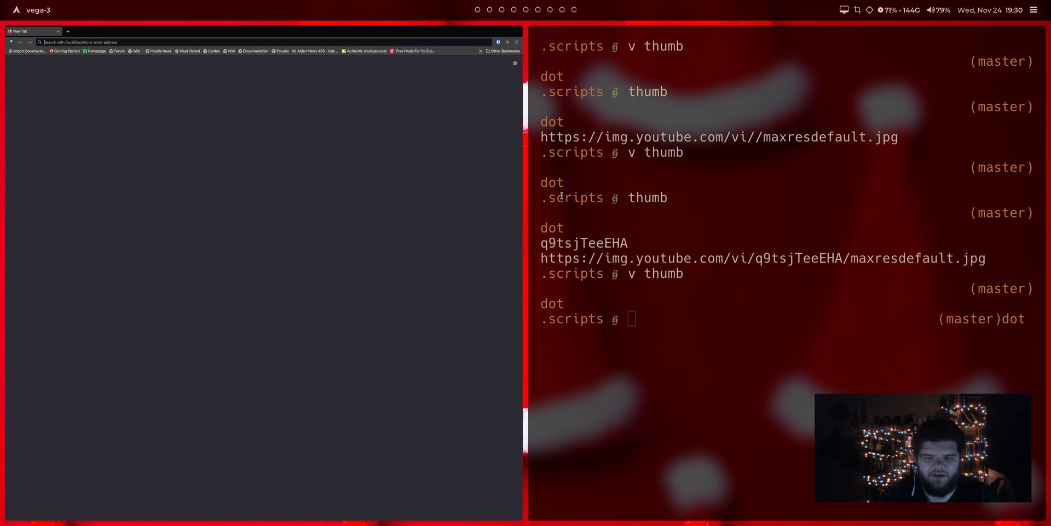
Step: Run thumb for video ID J_jfjnK-ZFY and load its maxresdefault.jpg URL in Firefox
type("thumb")
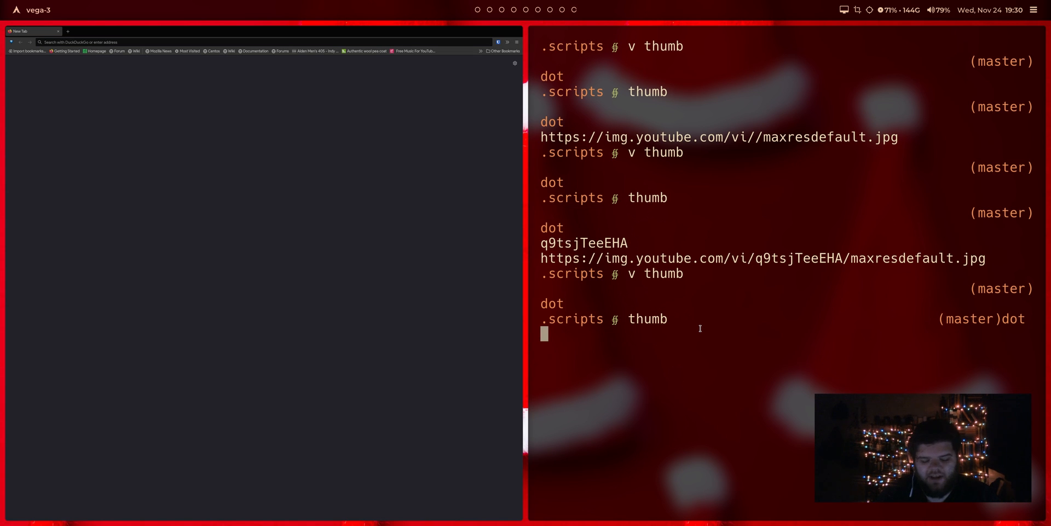
key("Return")
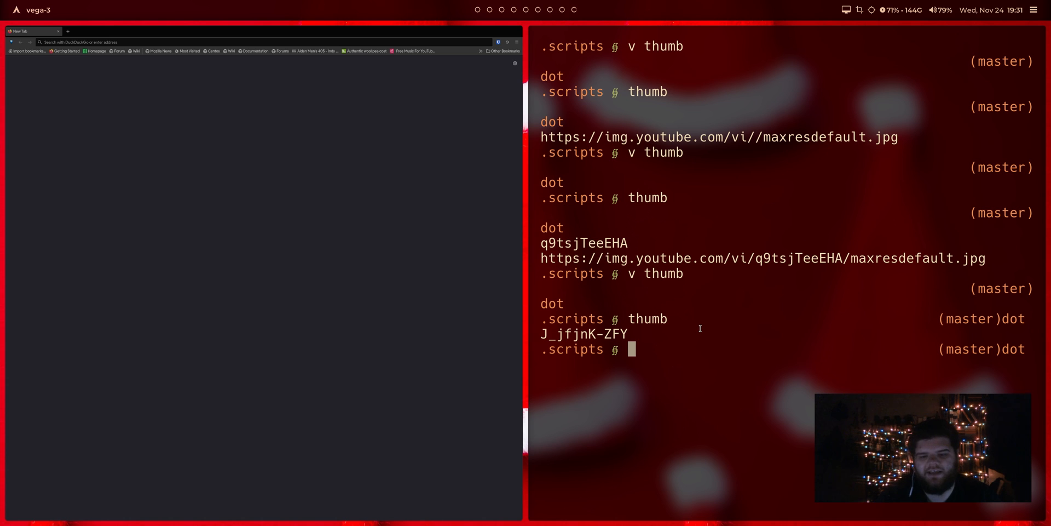
left_click(269, 41)
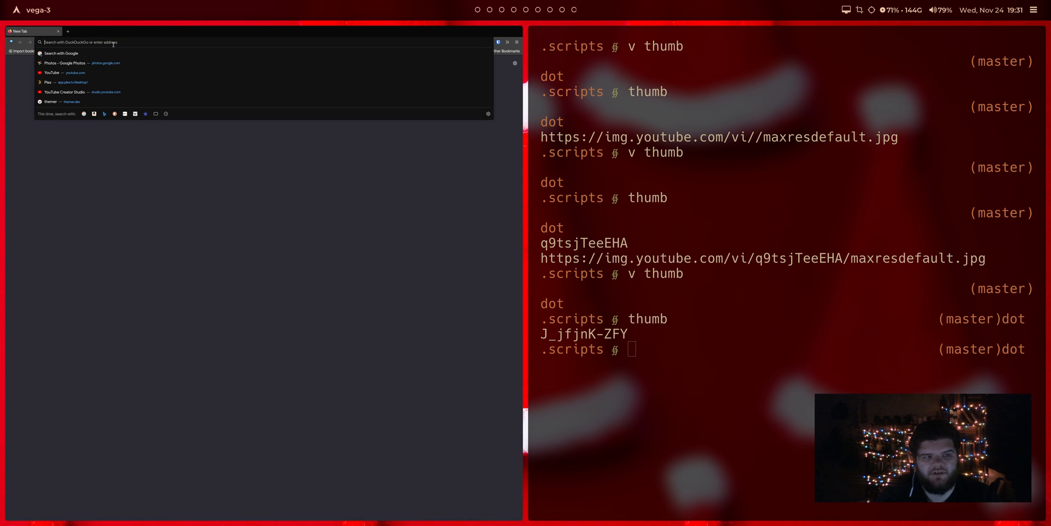
type("https://img.youtube.com/vi/J_jfjnK-ZFY/maxresdefault.jpg")
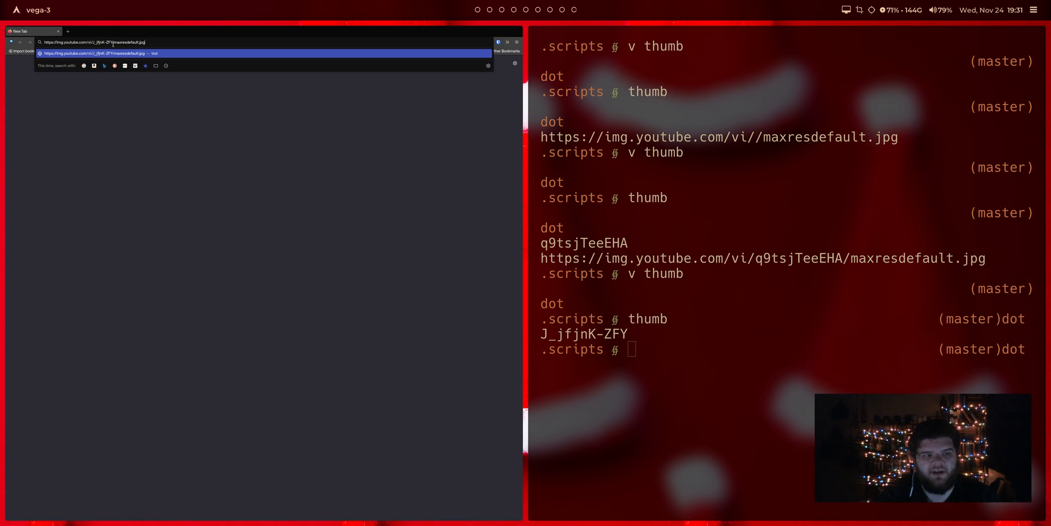
key("Return")
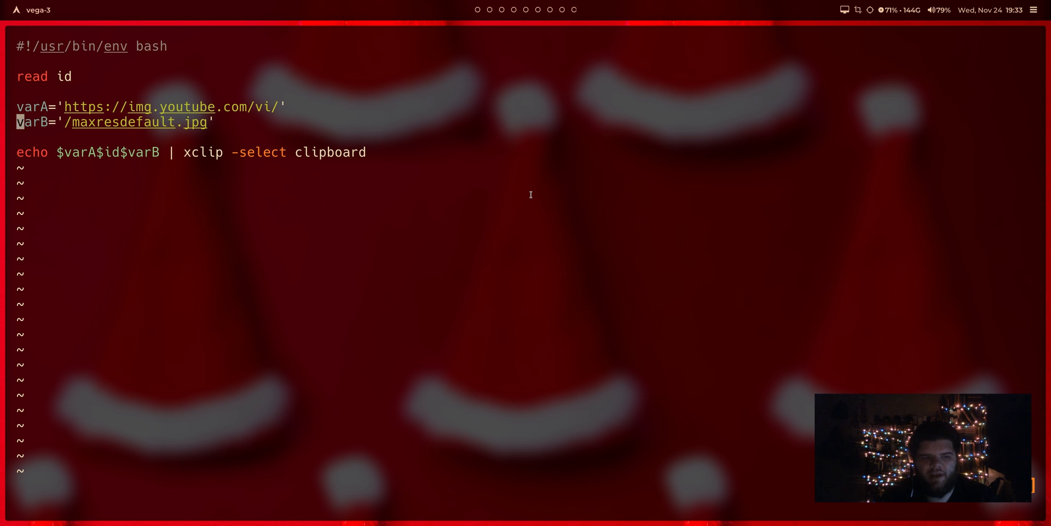
Step: Add a wget $varA$id$varB line below the variables
key("o")
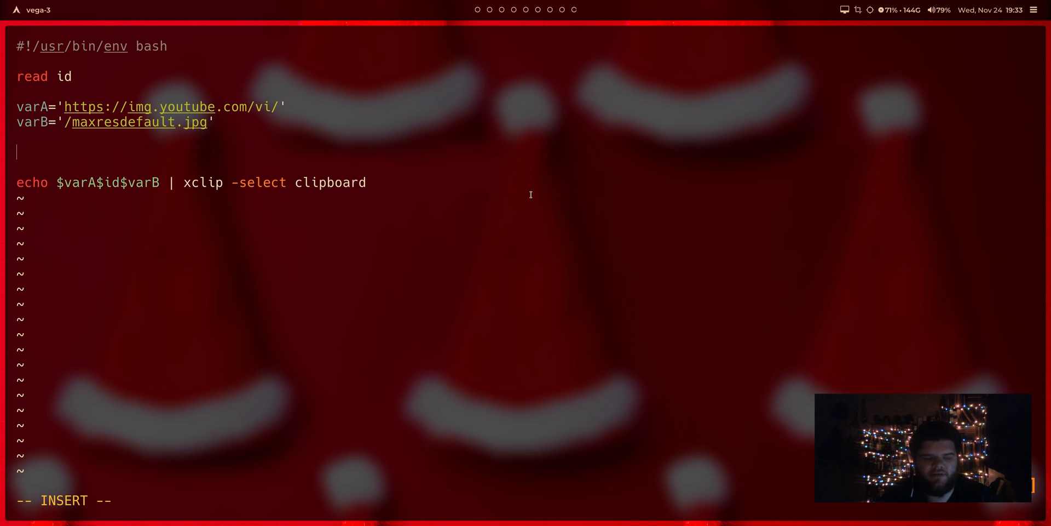
type("wget")
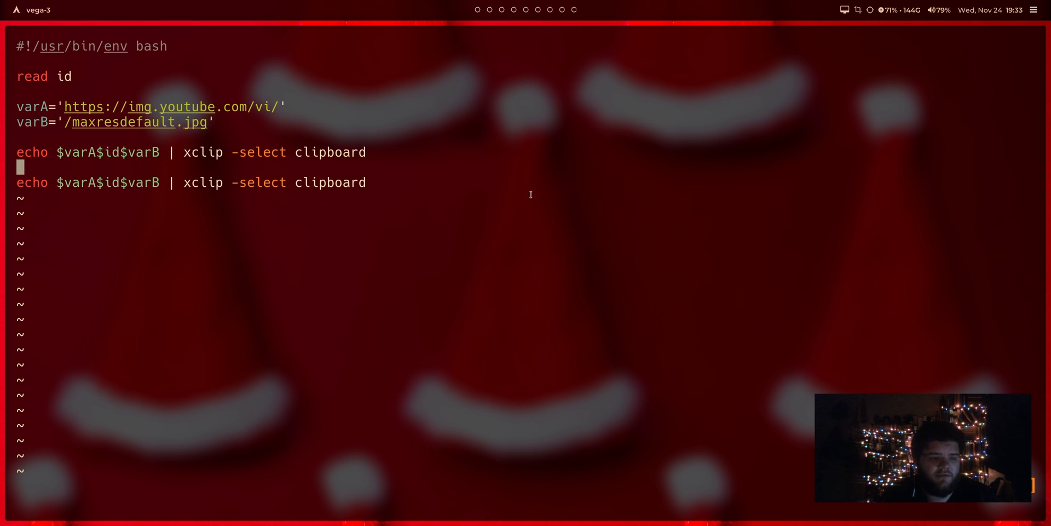
type("wget")
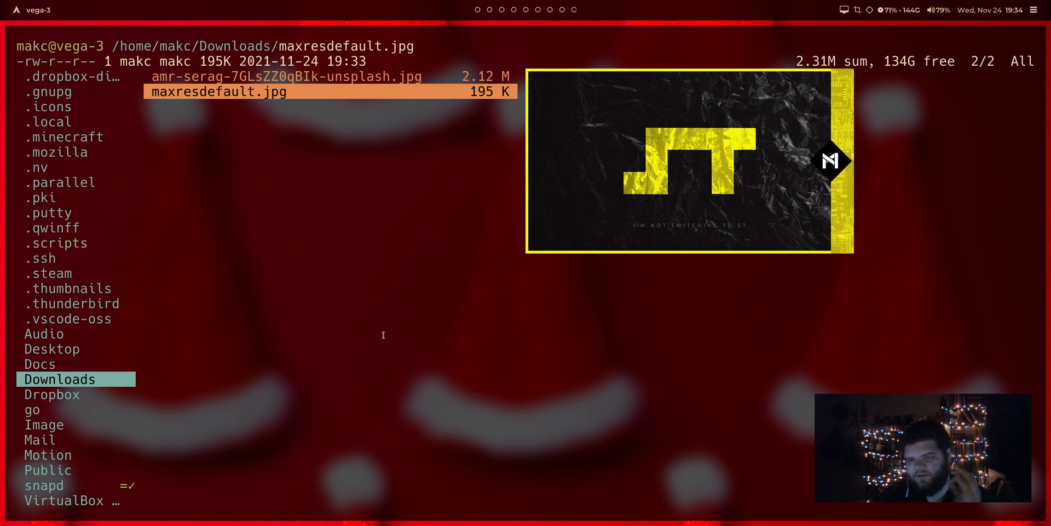
Step: Leave ranger after previewing the maxresdefault.jpg thumbnail in Downloads
key("d")
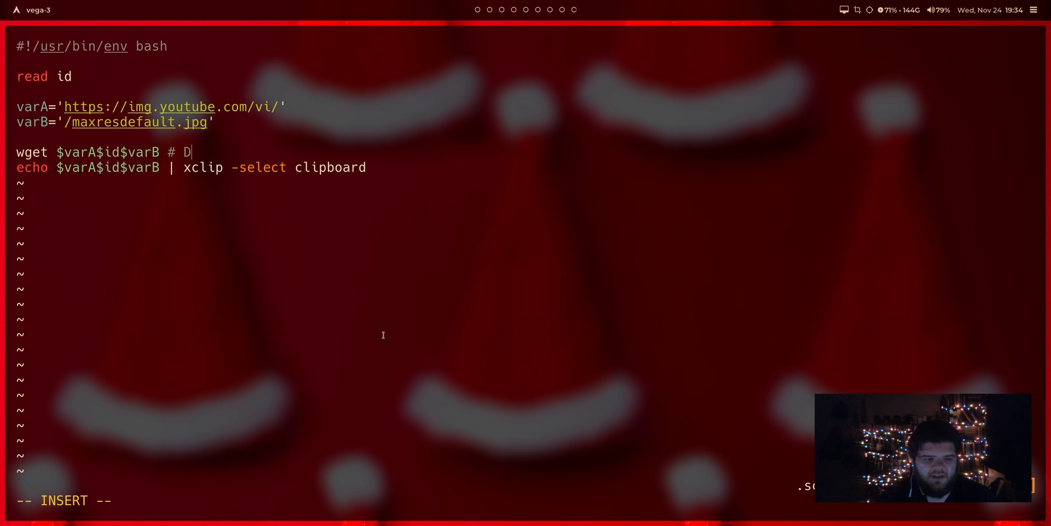
Step: Append '# Downloading Thumb' to the wget line and begin '# Putting Th' on the echo line
type("ownloading Thumb")
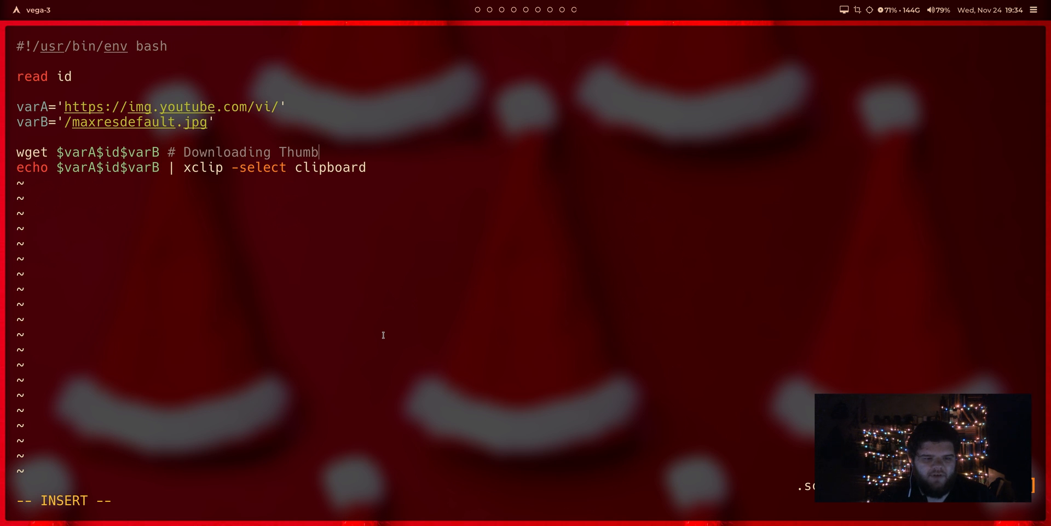
type("# Putting Th")
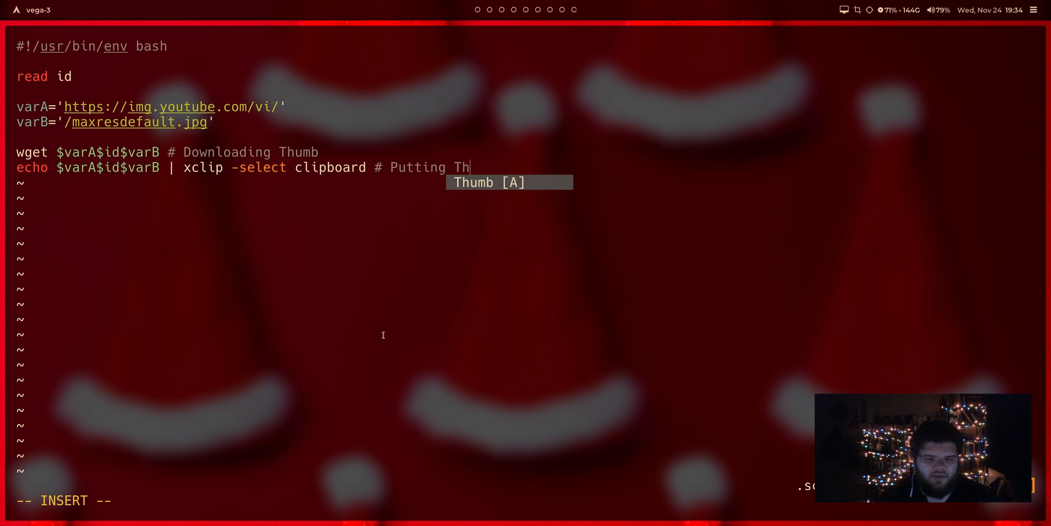